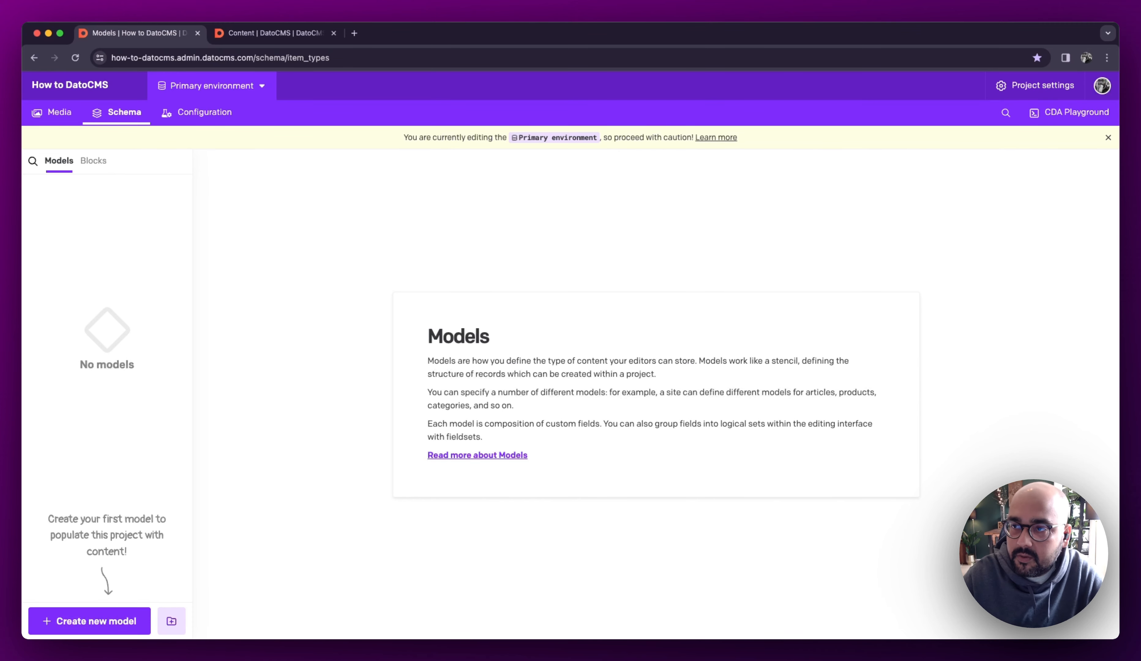
mouse_move(356, 369)
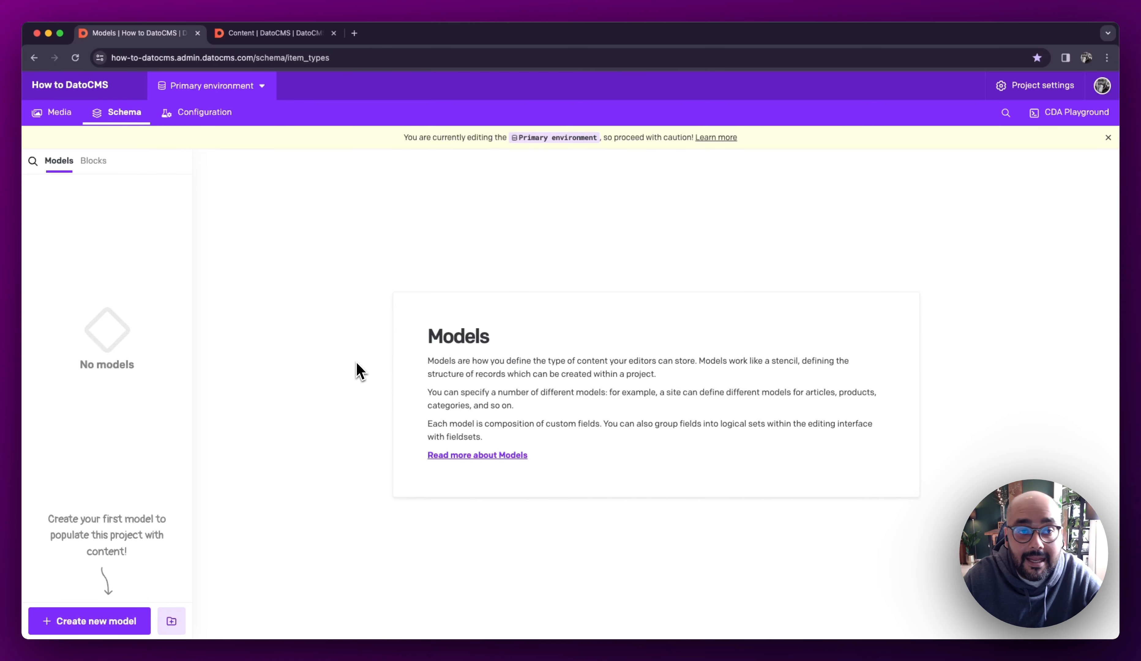
Switch to the demo project's content editor listing Pages, Blog and Authors.
click(274, 33)
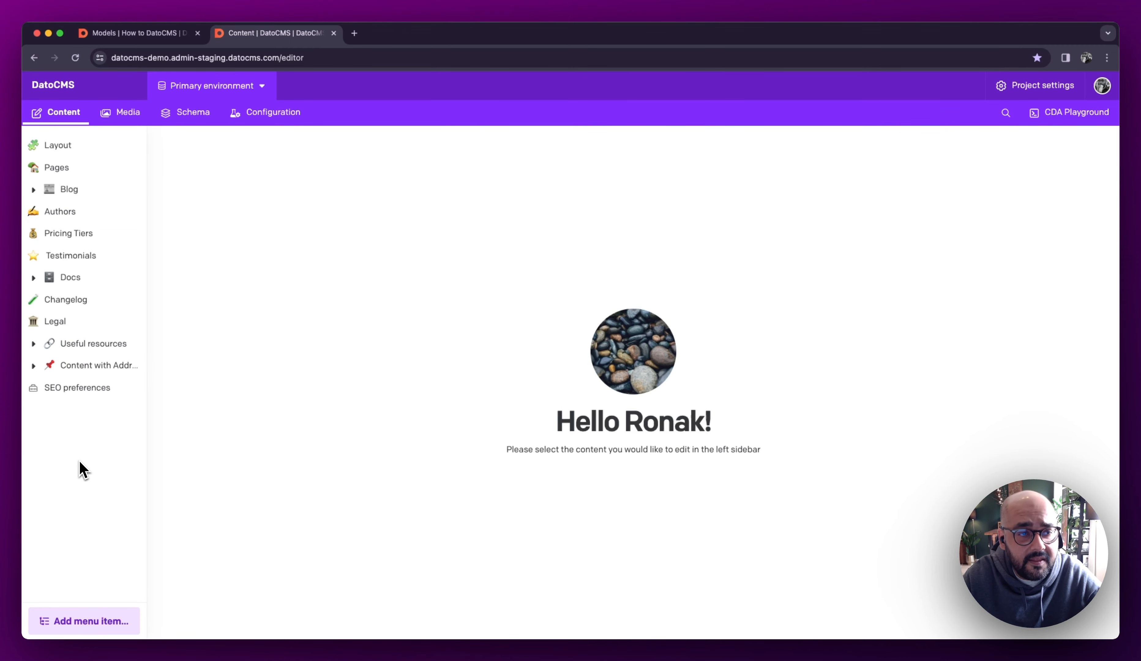
mouse_move(92, 476)
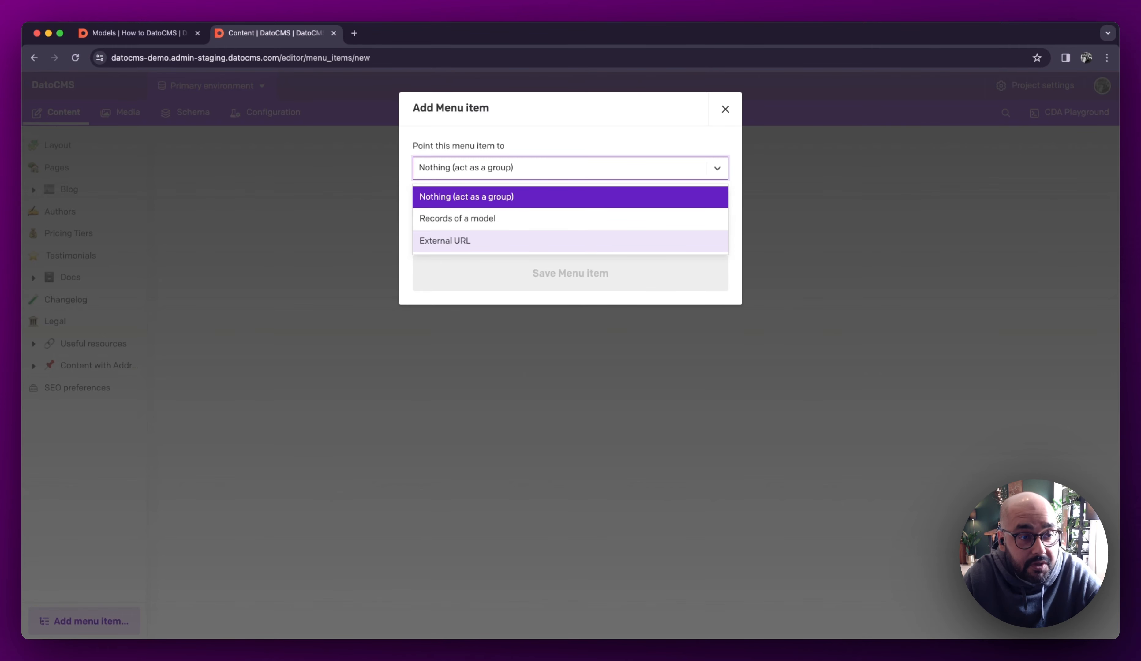
mouse_move(89, 447)
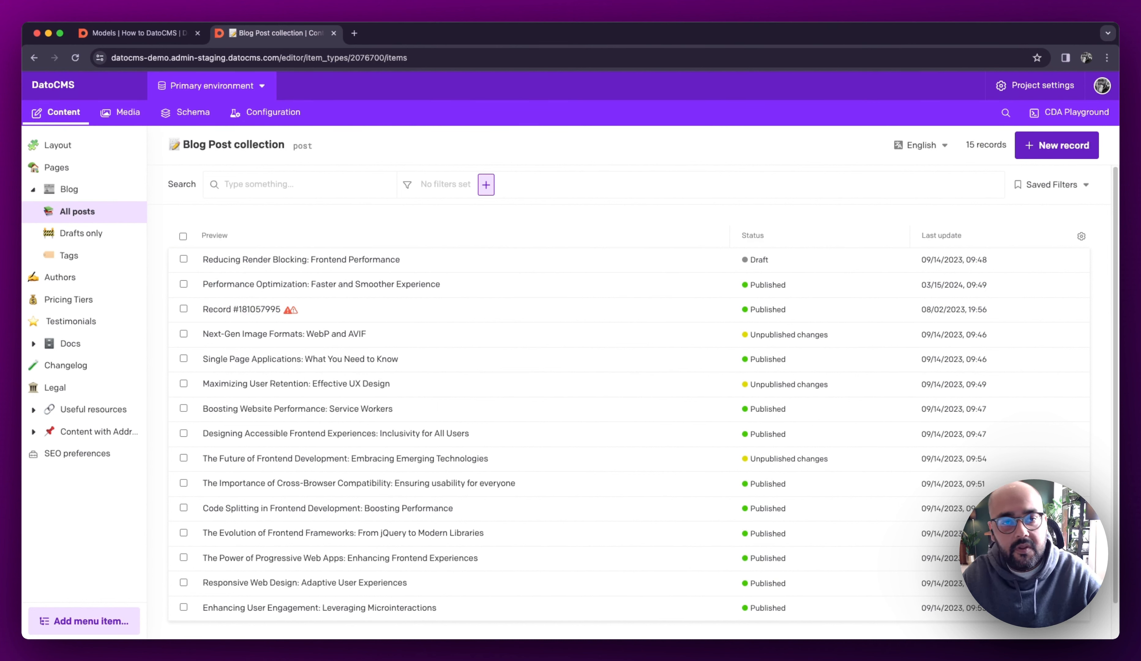
mouse_move(636, 230)
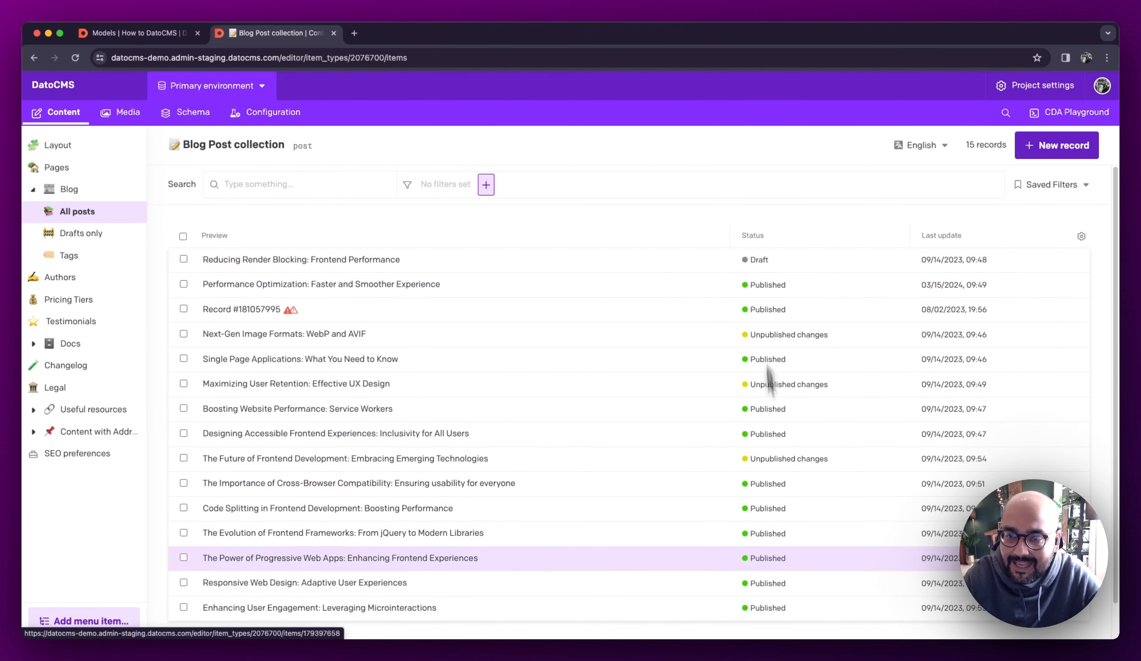
Filter the Blog Post collection by the Accessibility tag, leaving one post.
click(1081, 235)
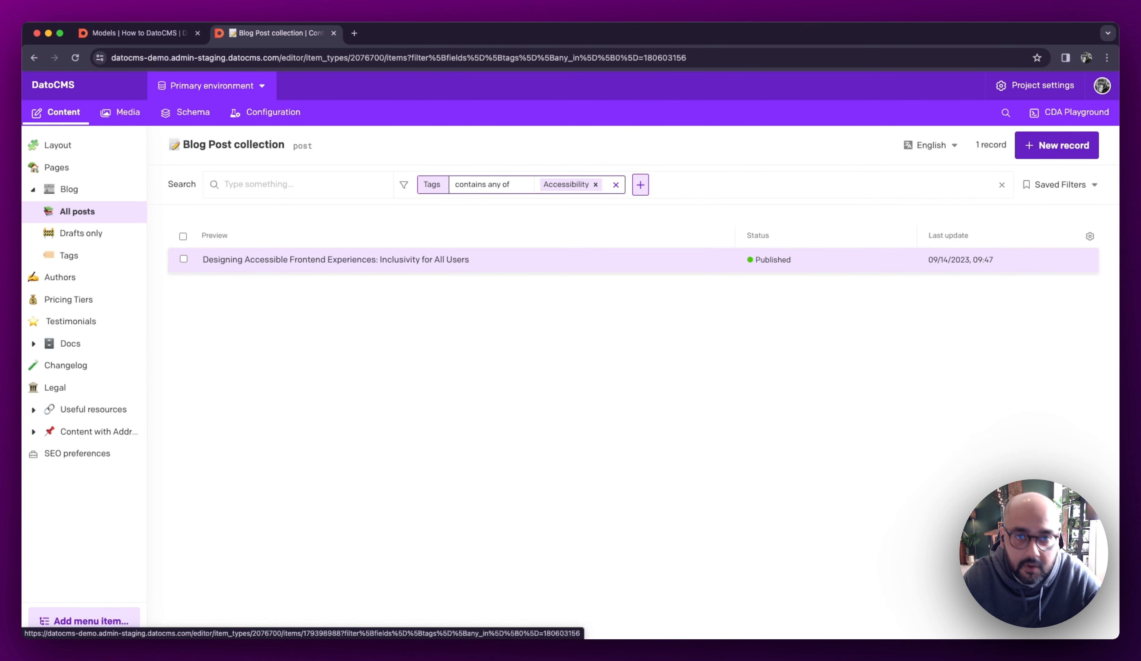
Apply the shared Framework saved filter, narrowing the list to two posts.
click(1059, 185)
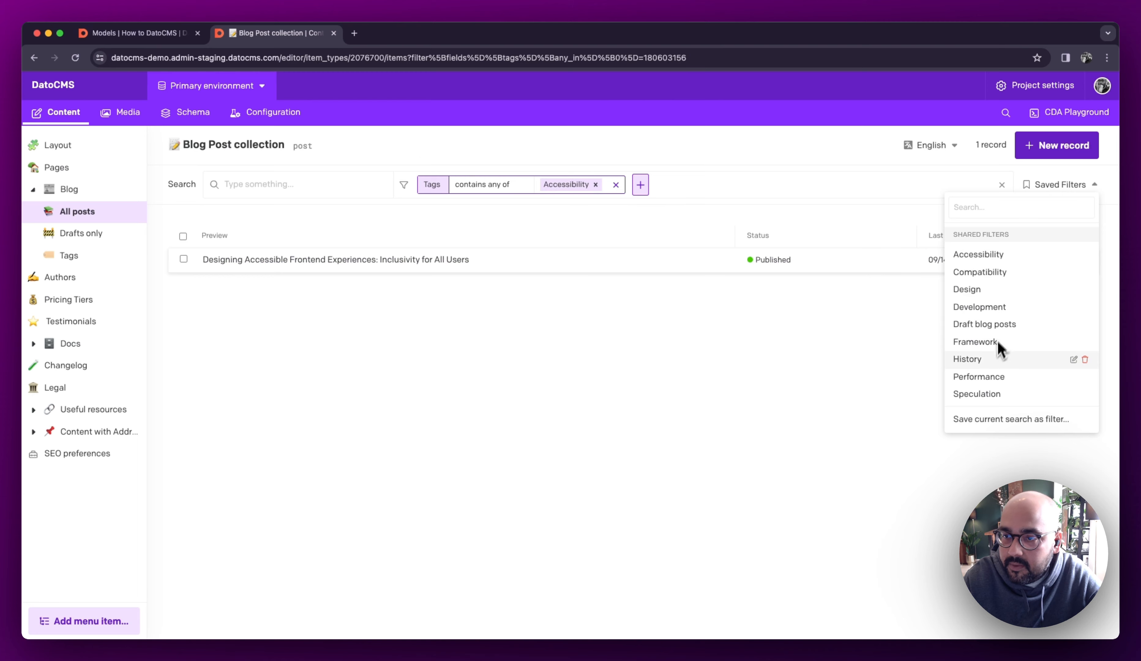
click(975, 342)
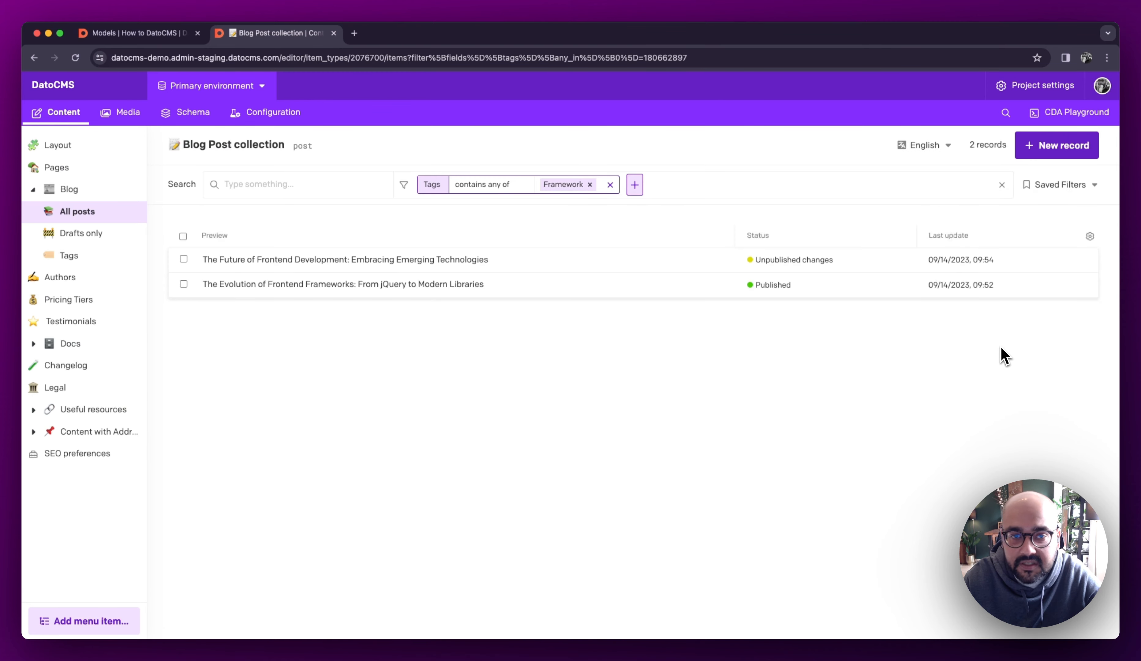
mouse_move(635, 347)
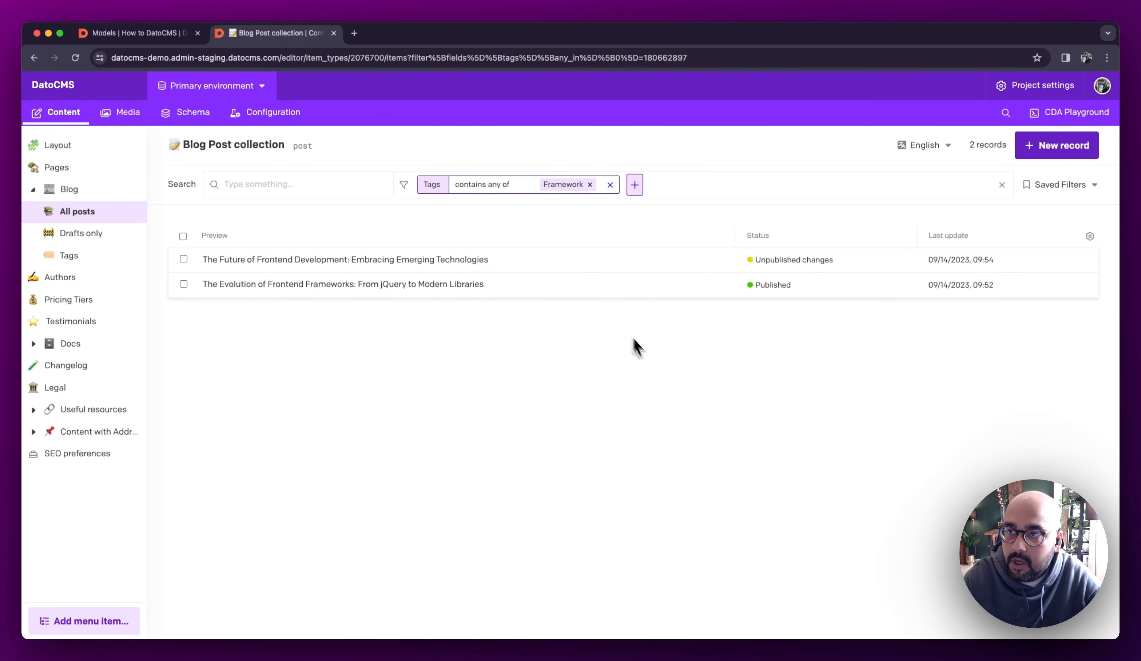
mouse_move(924, 145)
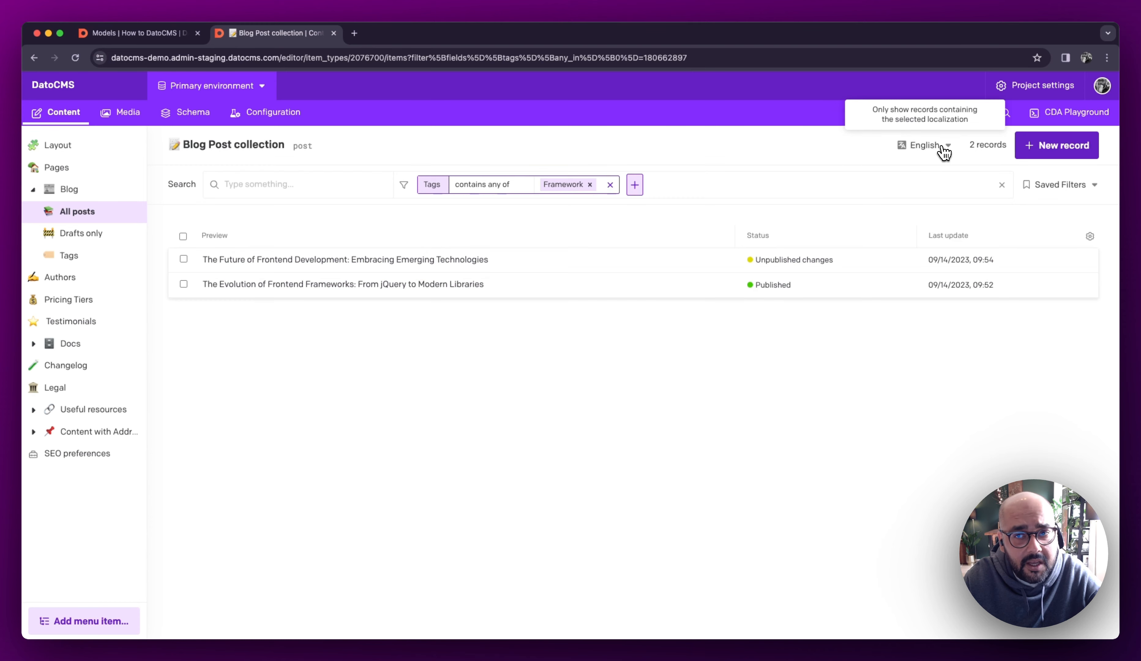
Show the Framework posts in Italian, then start a blank new Blog Post record.
click(924, 145)
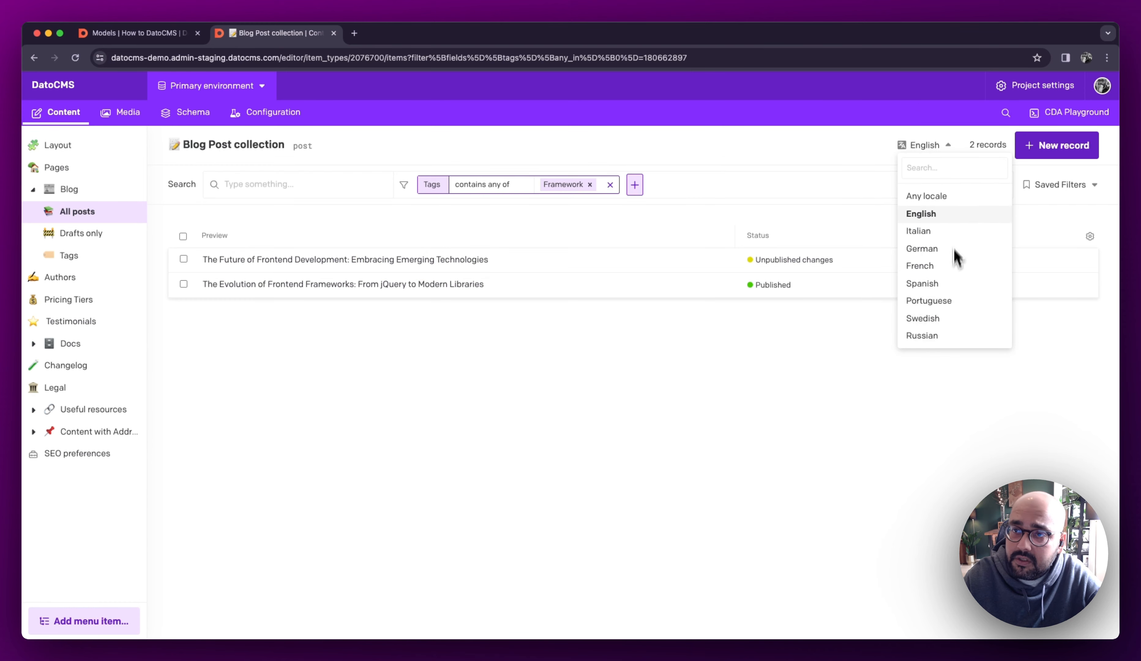
mouse_move(956, 222)
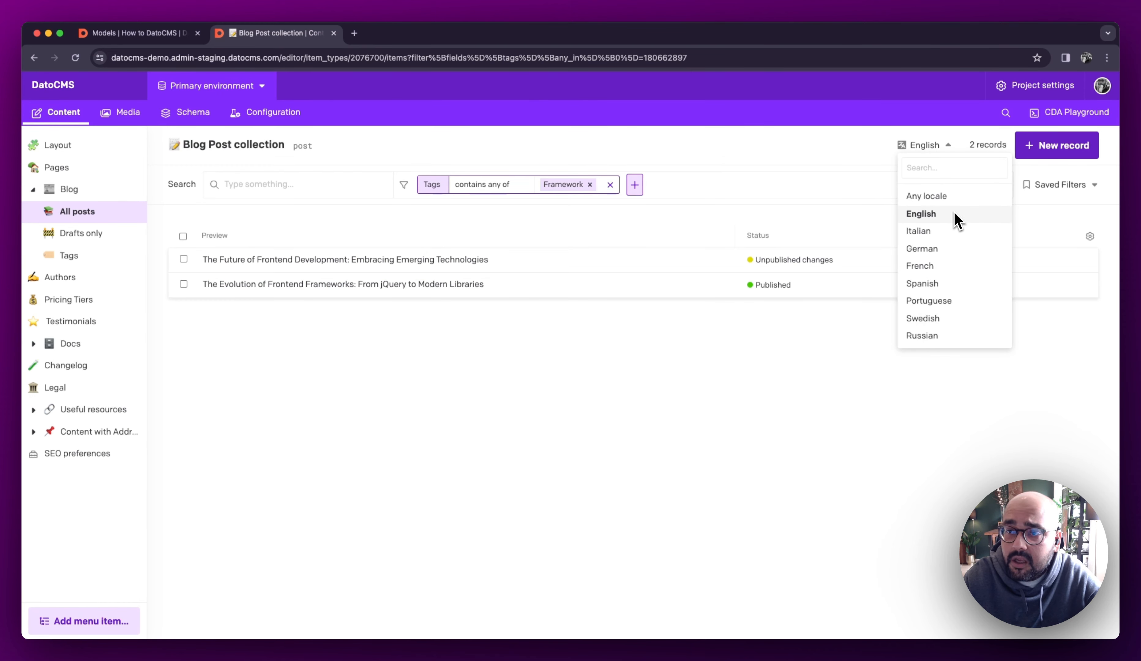
click(918, 231)
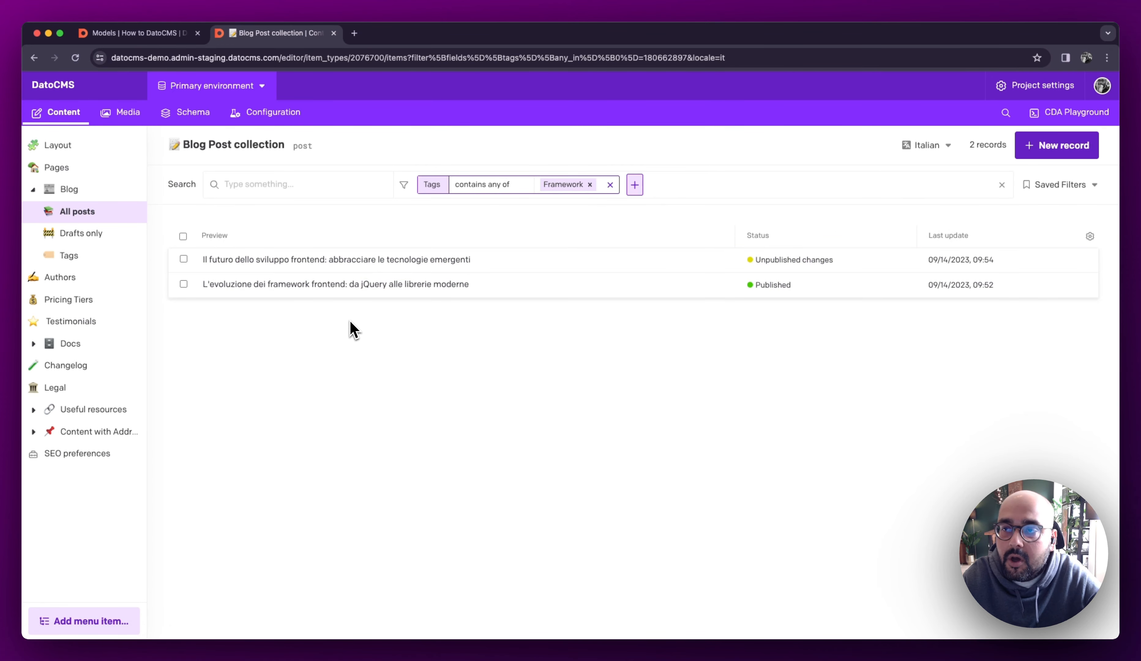
mouse_move(483, 350)
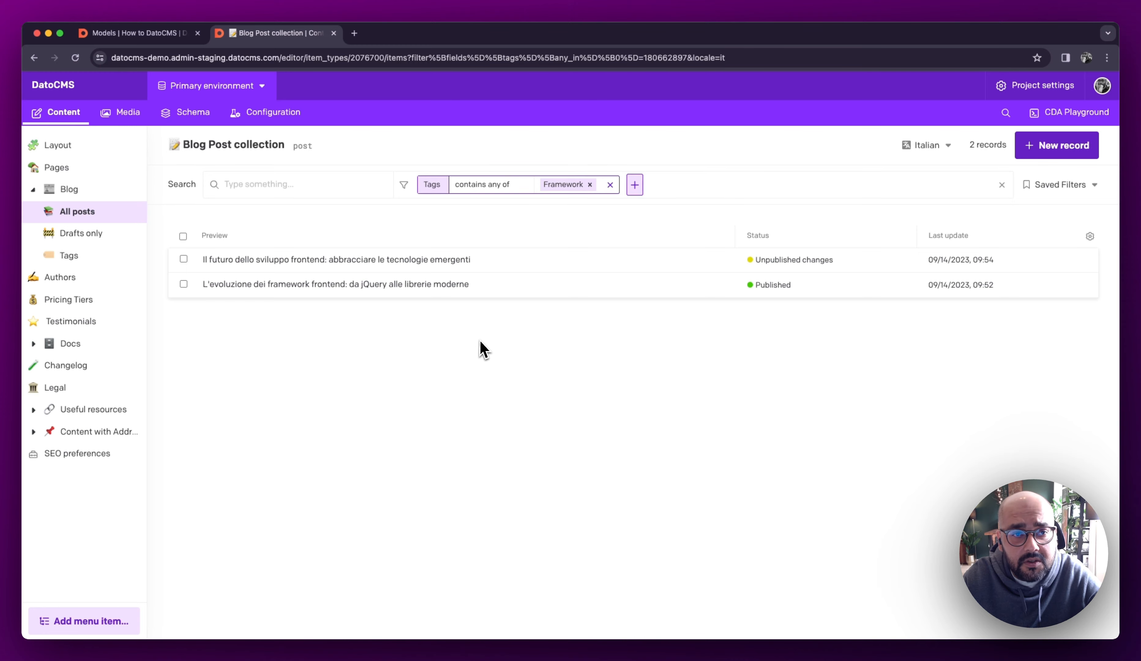
click(1056, 145)
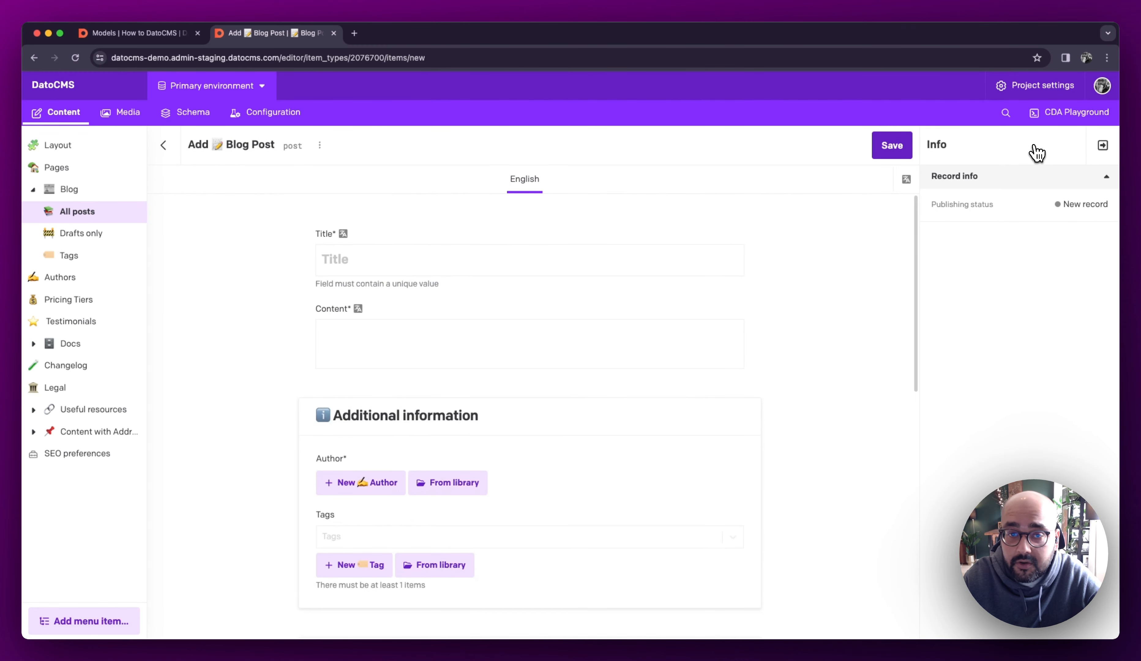
mouse_move(887, 322)
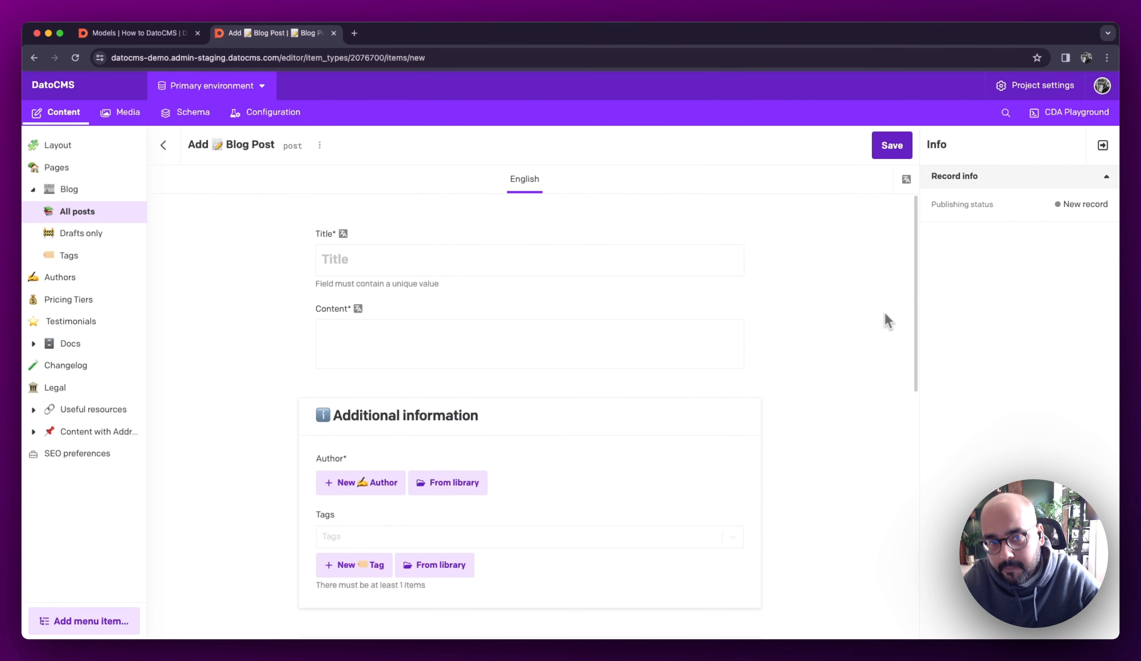